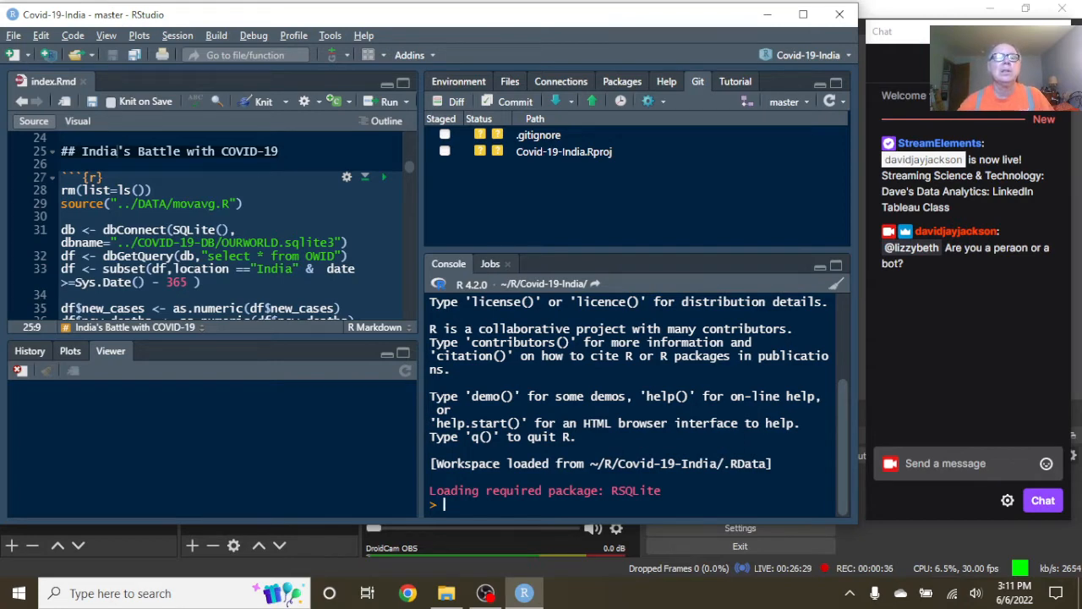
# Knit index.Rmd to render the India COVID-19 report as index.html
pyautogui.click(263, 102)
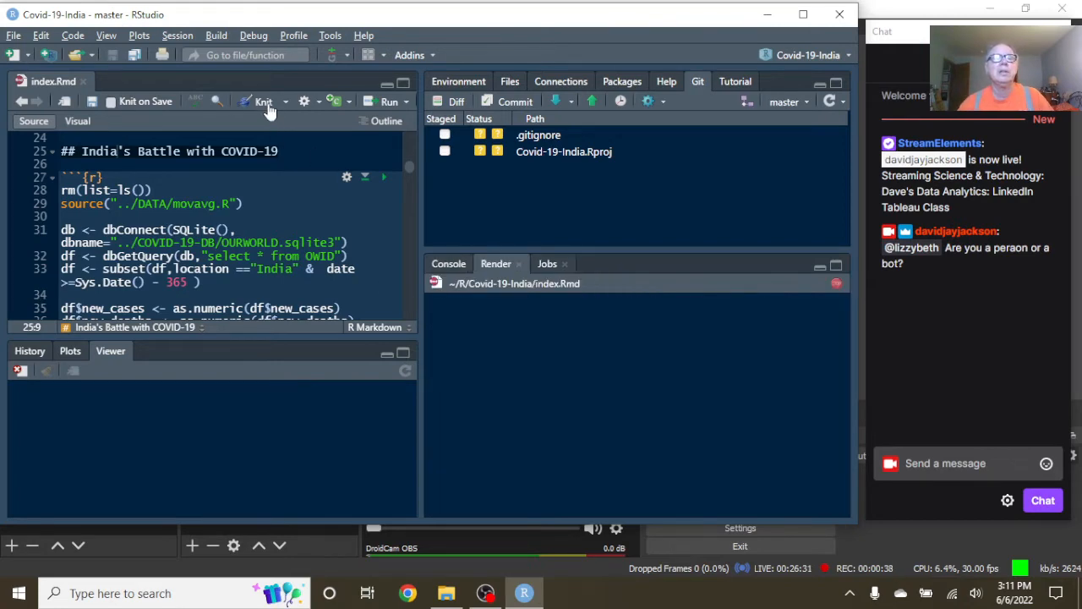
pyautogui.click(263, 102)
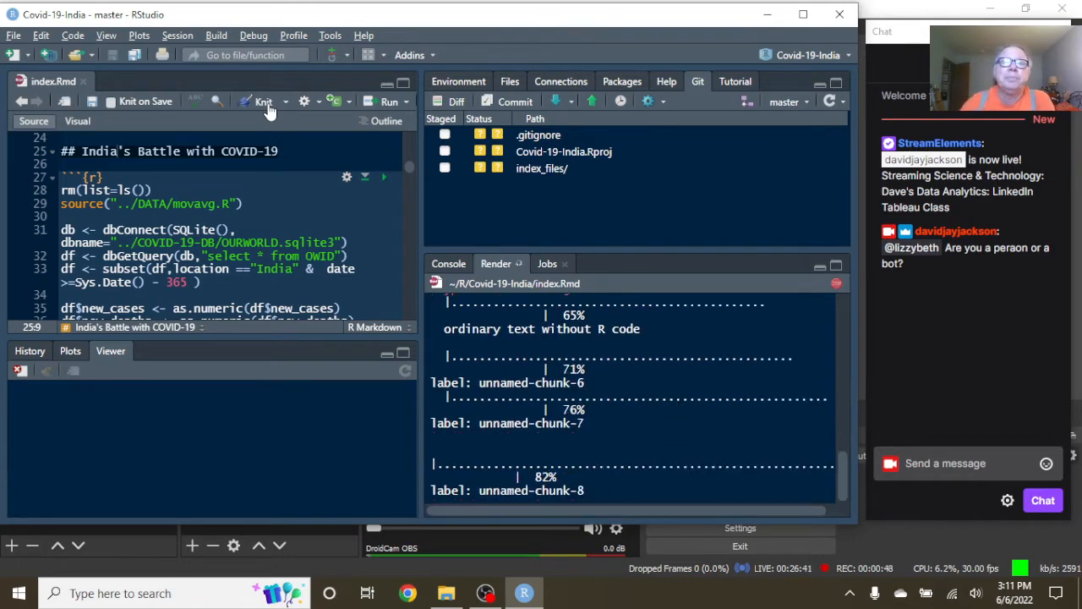
pyautogui.click(263, 101)
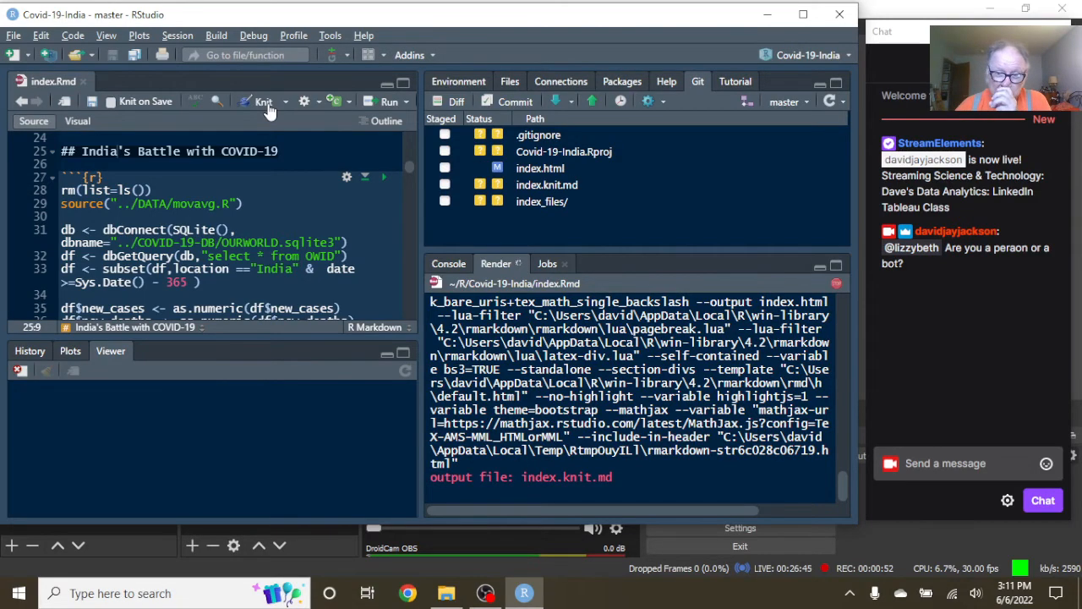
pyautogui.click(263, 101)
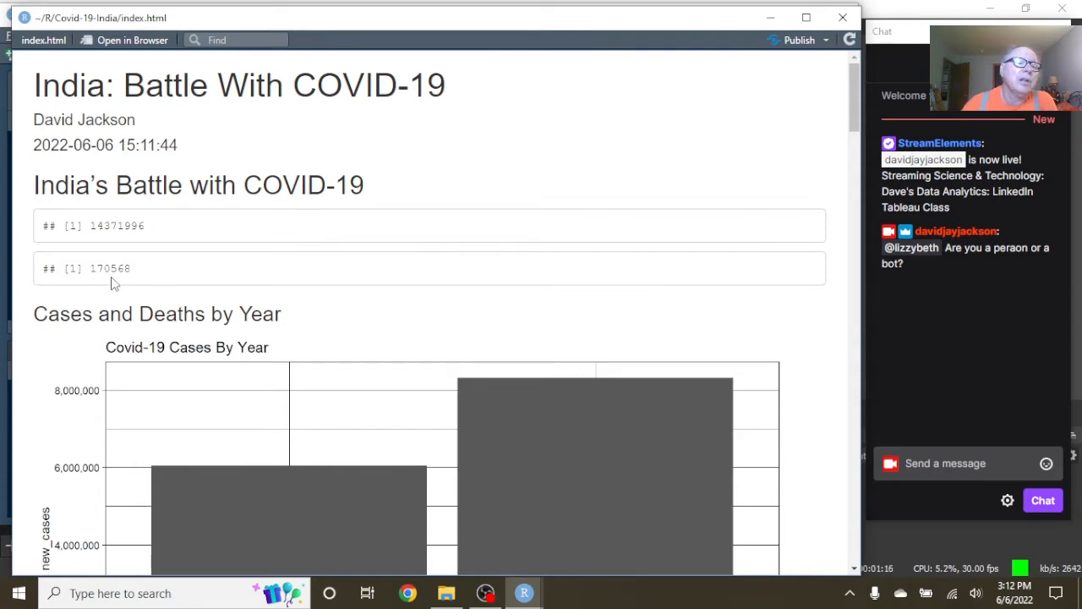
pyautogui.scroll(-3)
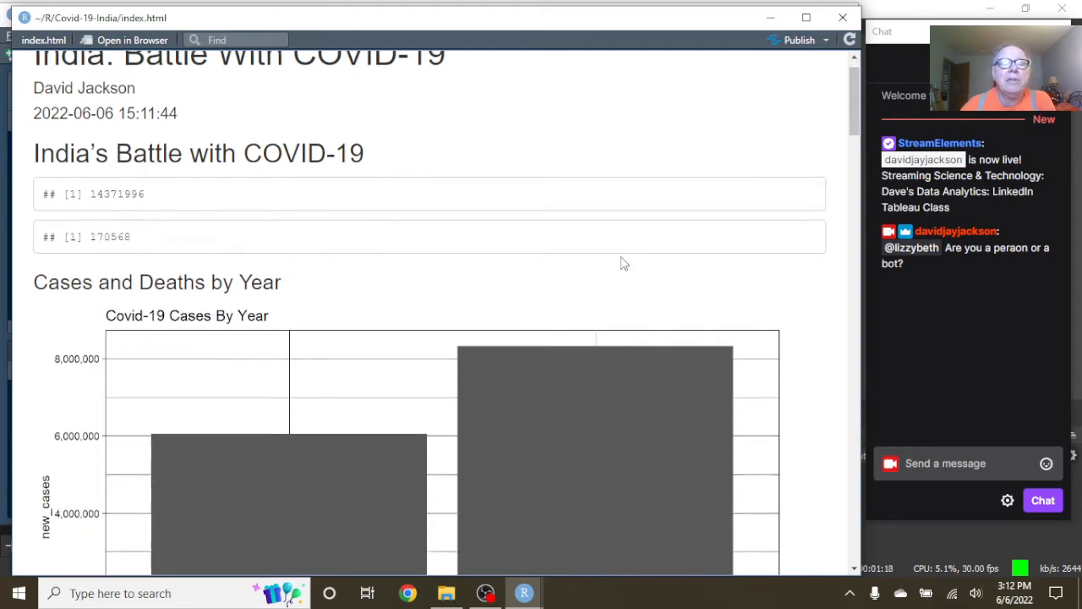
pyautogui.scroll(-3)
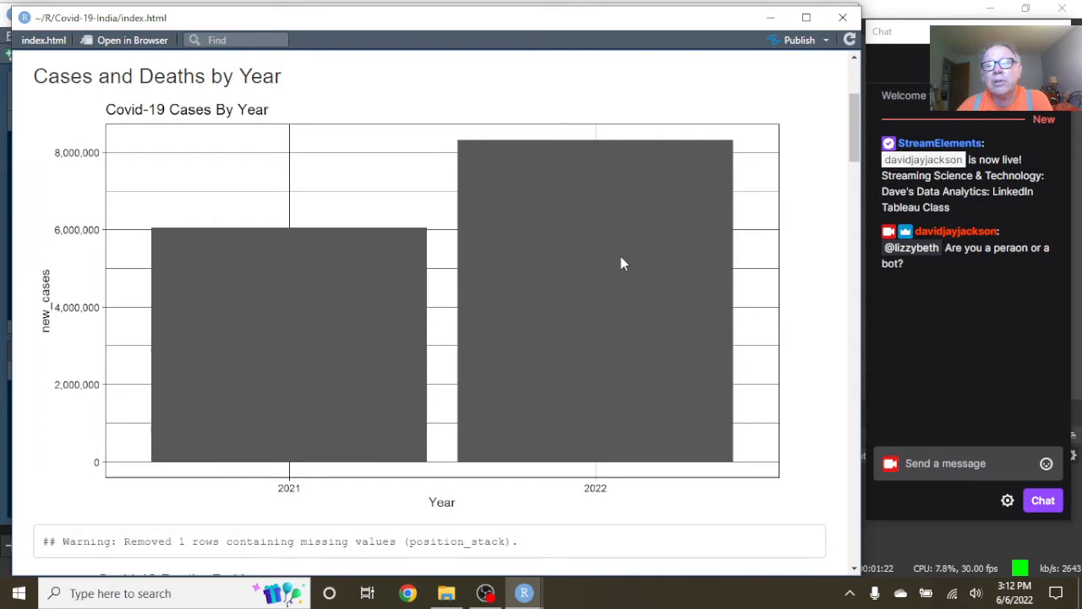
pyautogui.scroll(-3)
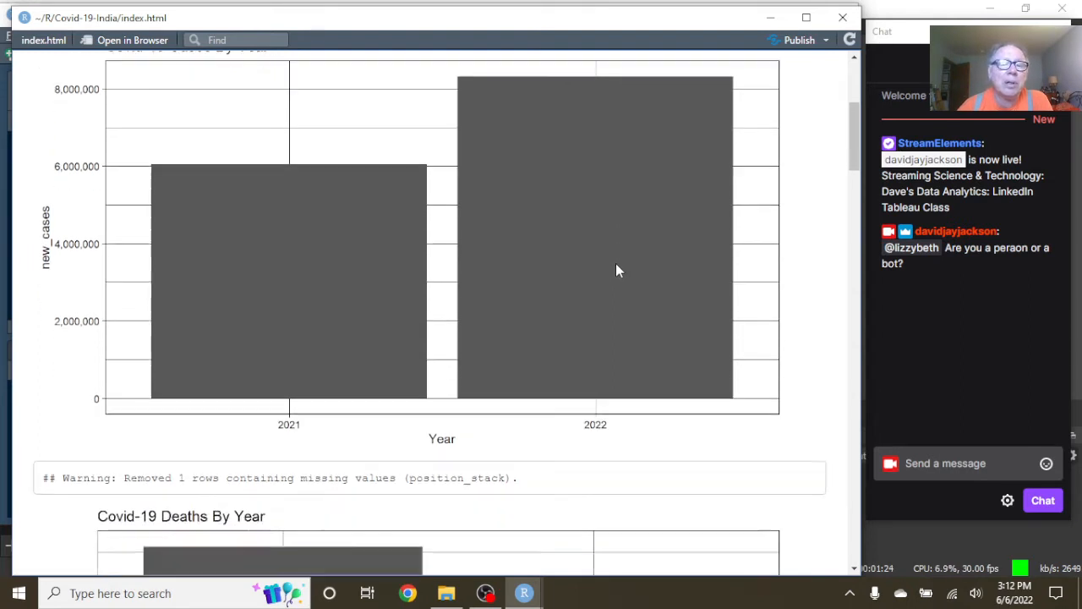
pyautogui.scroll(-3)
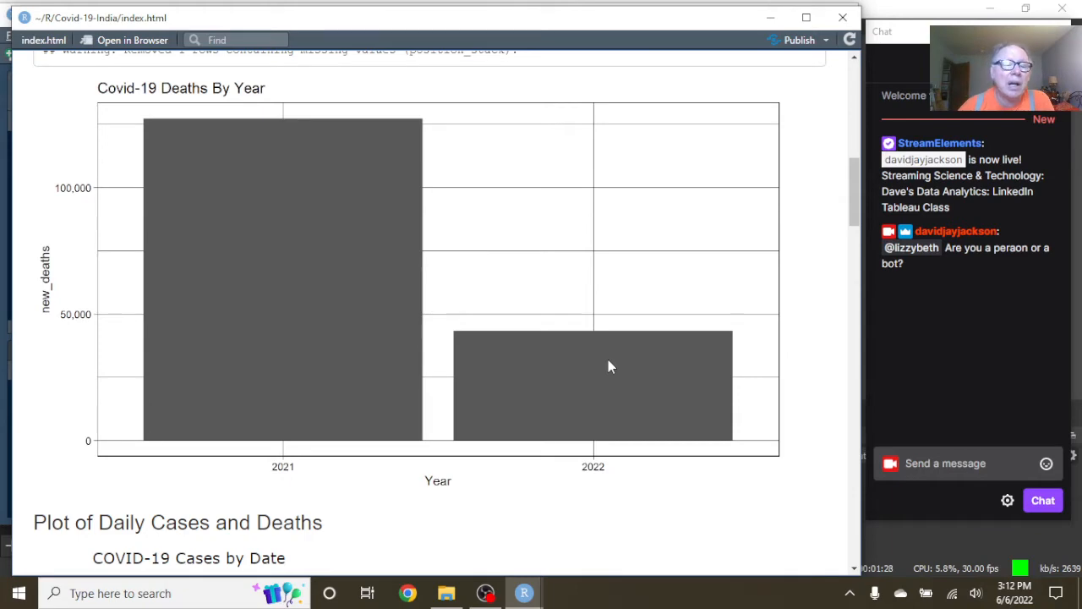
pyautogui.moveTo(510, 362)
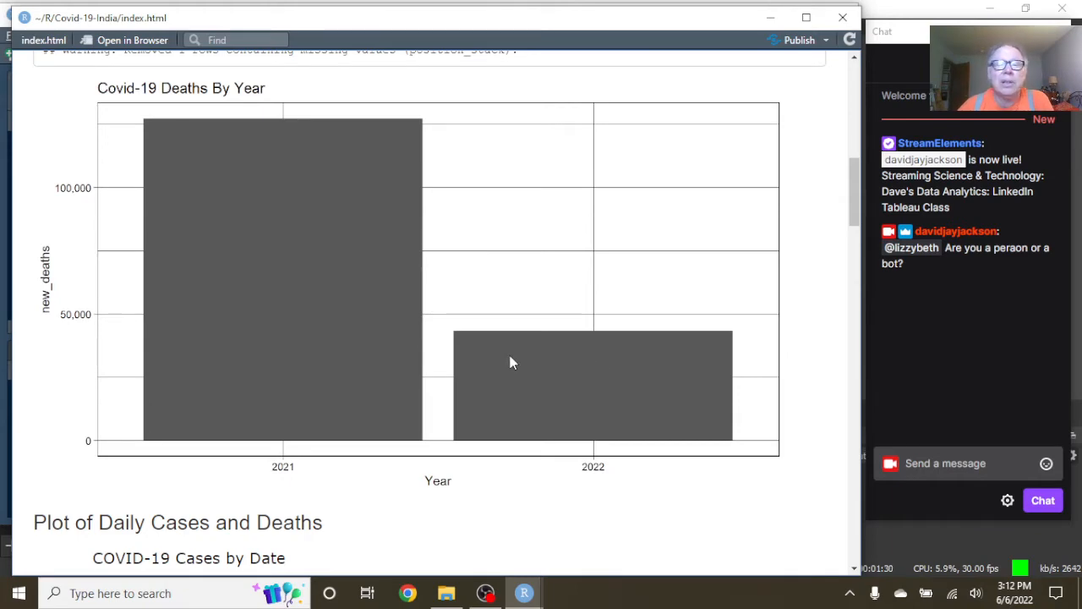
pyautogui.scroll(-3)
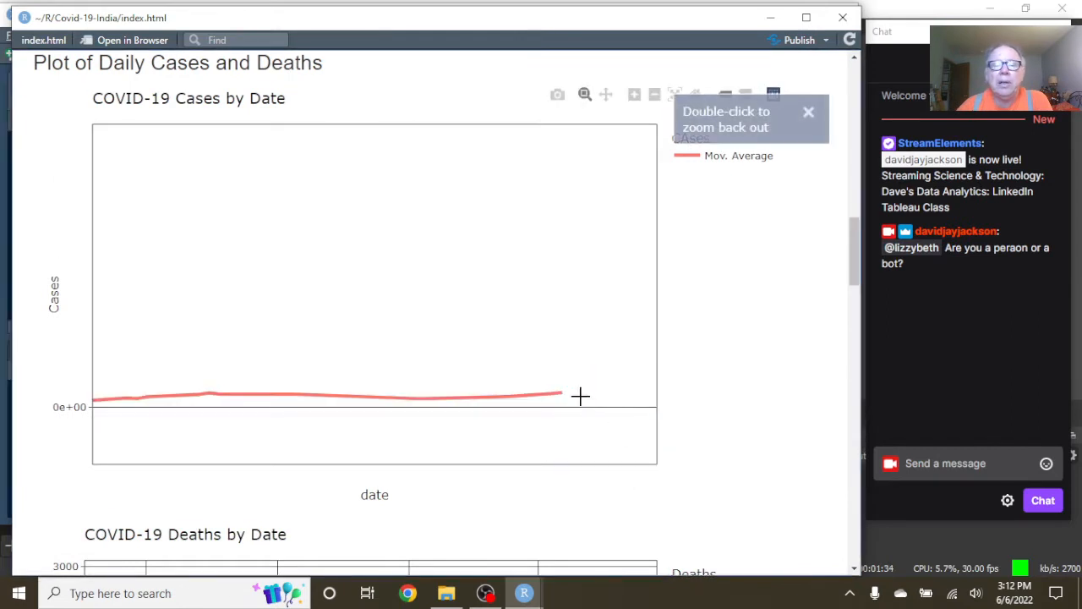
pyautogui.moveTo(565, 393)
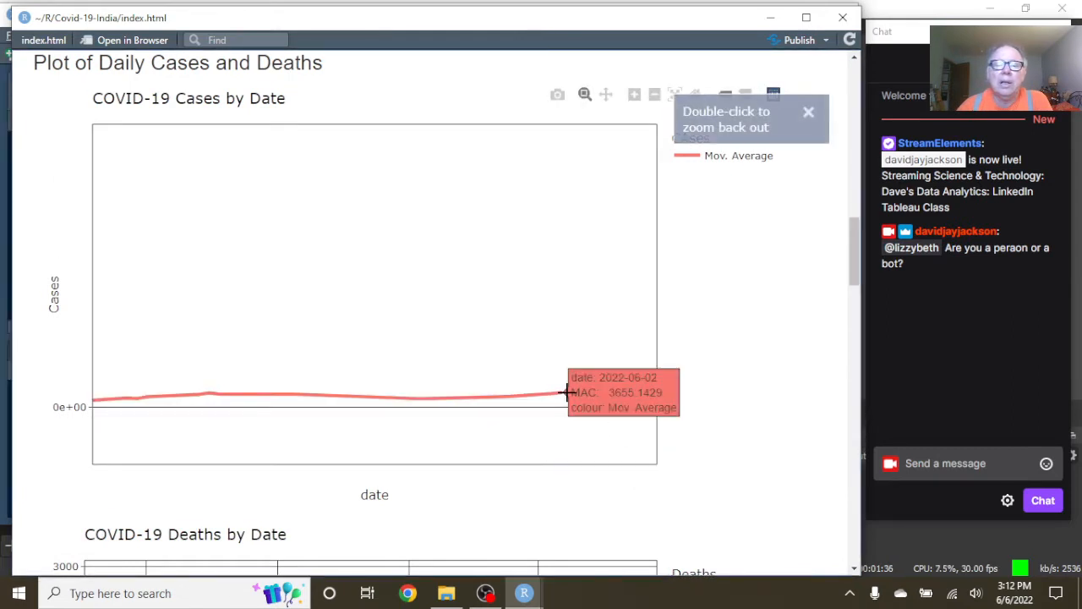
pyautogui.click(809, 111)
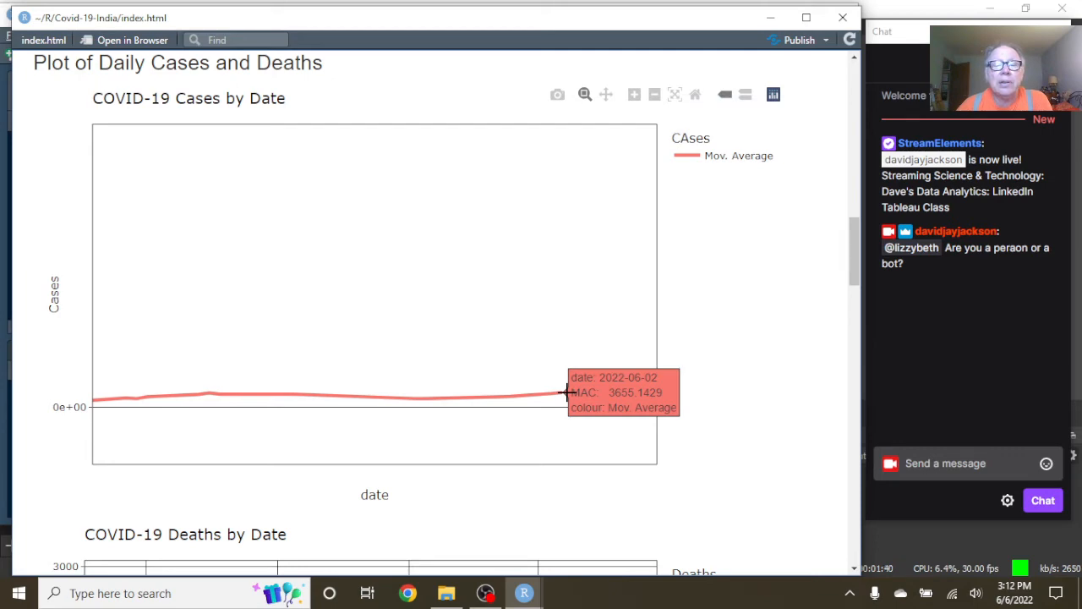
pyautogui.moveTo(518, 355)
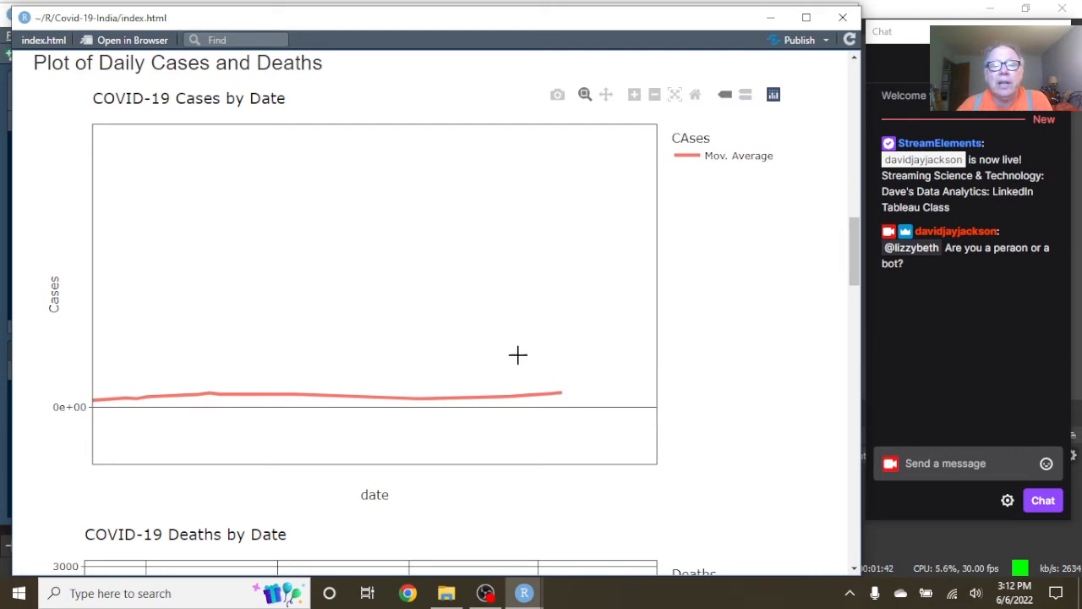
# Scroll through the report's weekly and monthly case and death charts
pyautogui.scroll(-3)
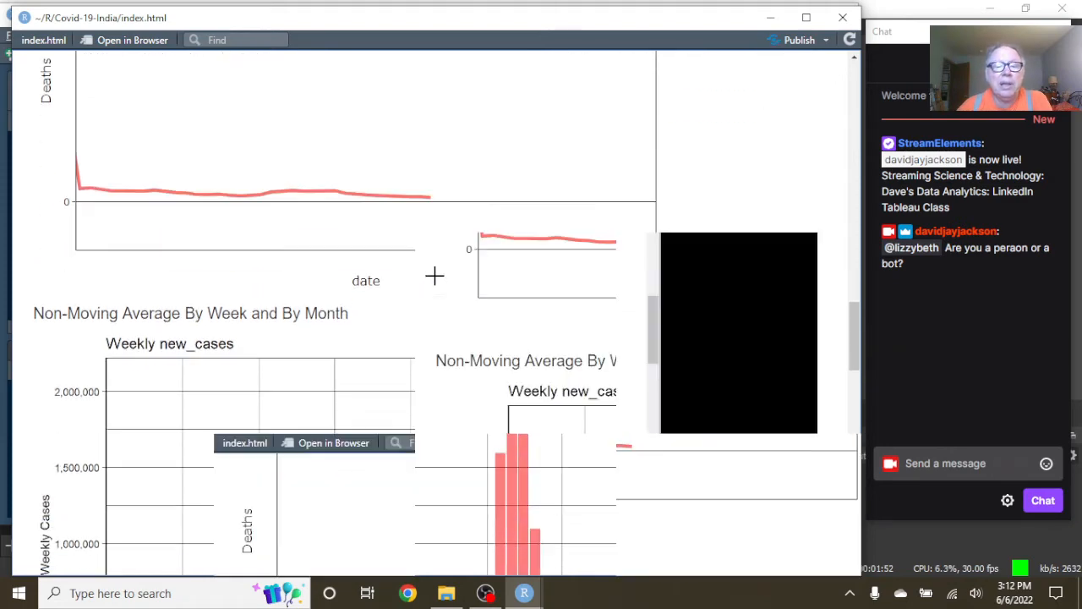
pyautogui.scroll(-3)
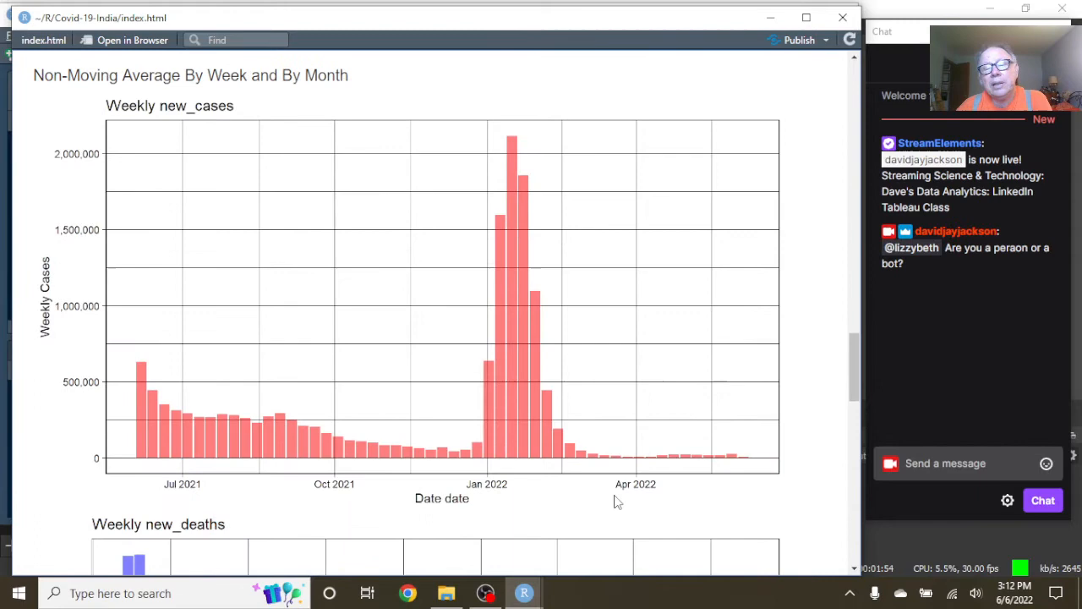
pyautogui.moveTo(702, 441)
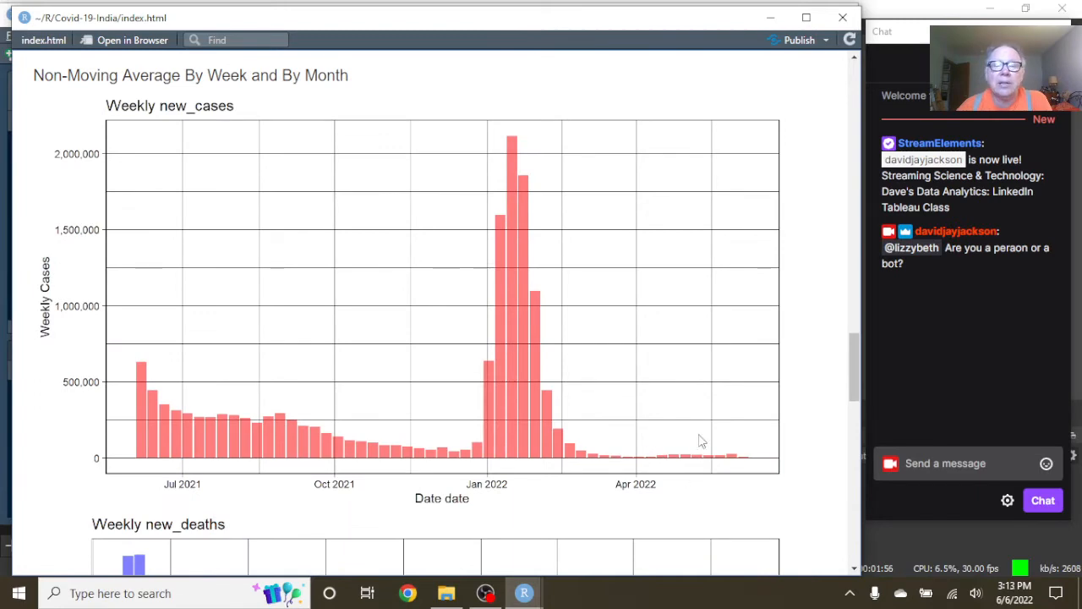
pyautogui.moveTo(585, 455)
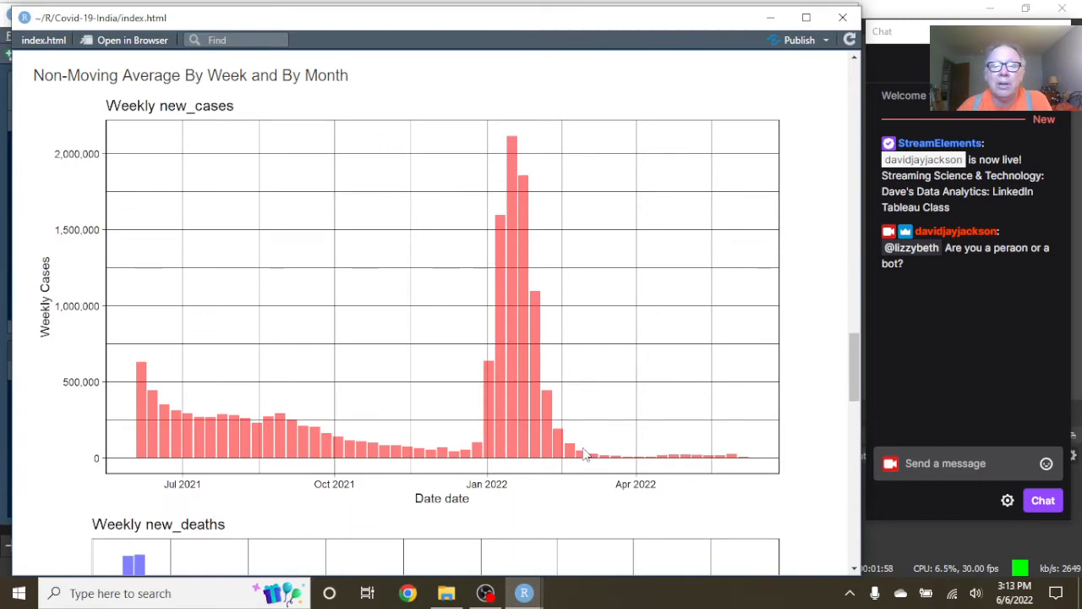
pyautogui.scroll(-3)
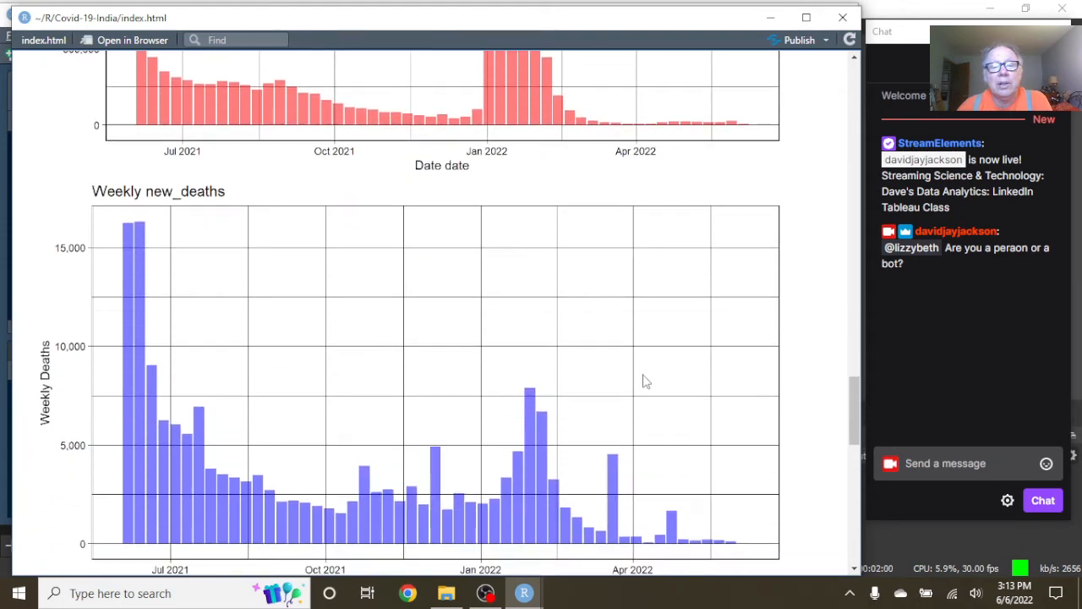
pyautogui.scroll(-3)
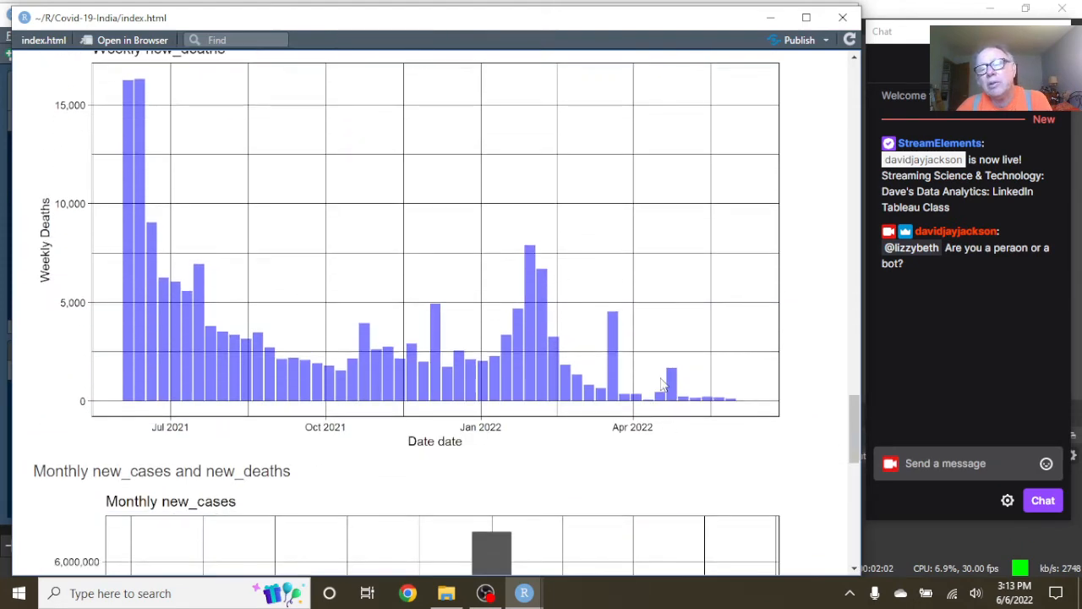
pyautogui.moveTo(641, 404)
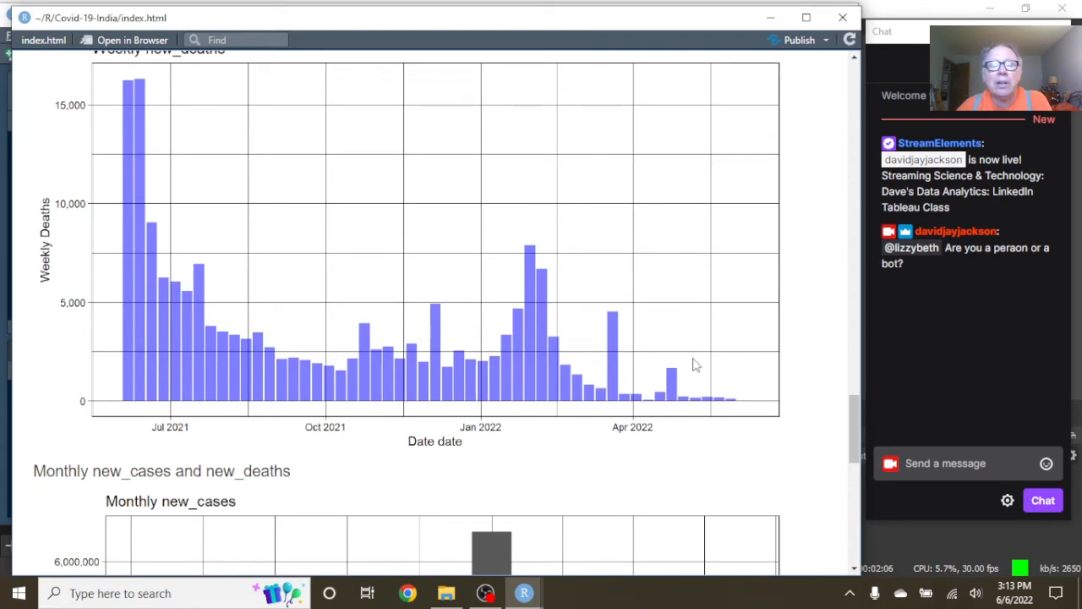
pyautogui.scroll(-3)
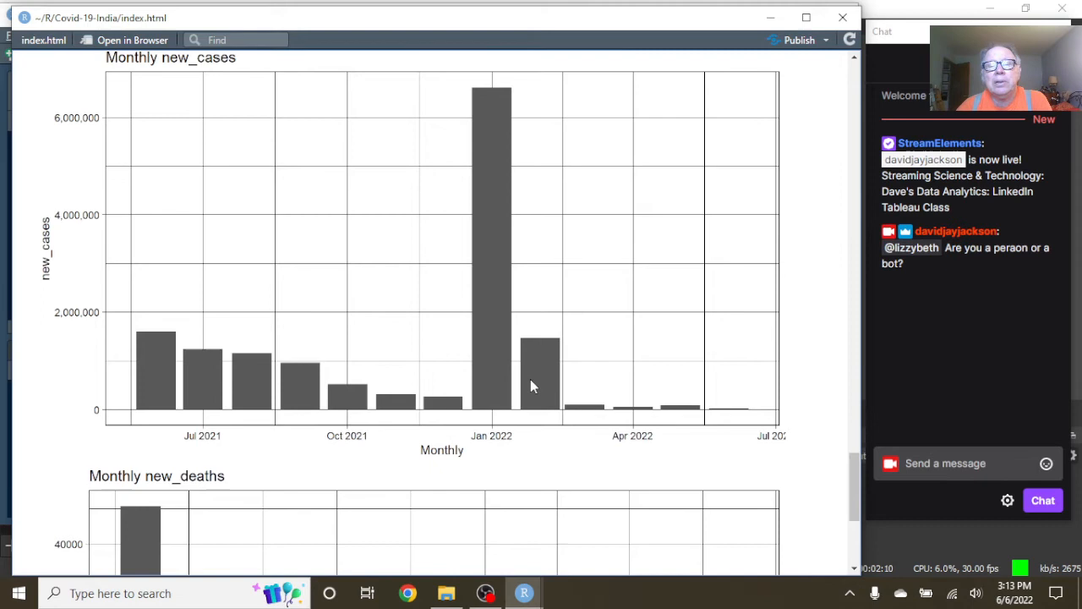
pyautogui.moveTo(676, 415)
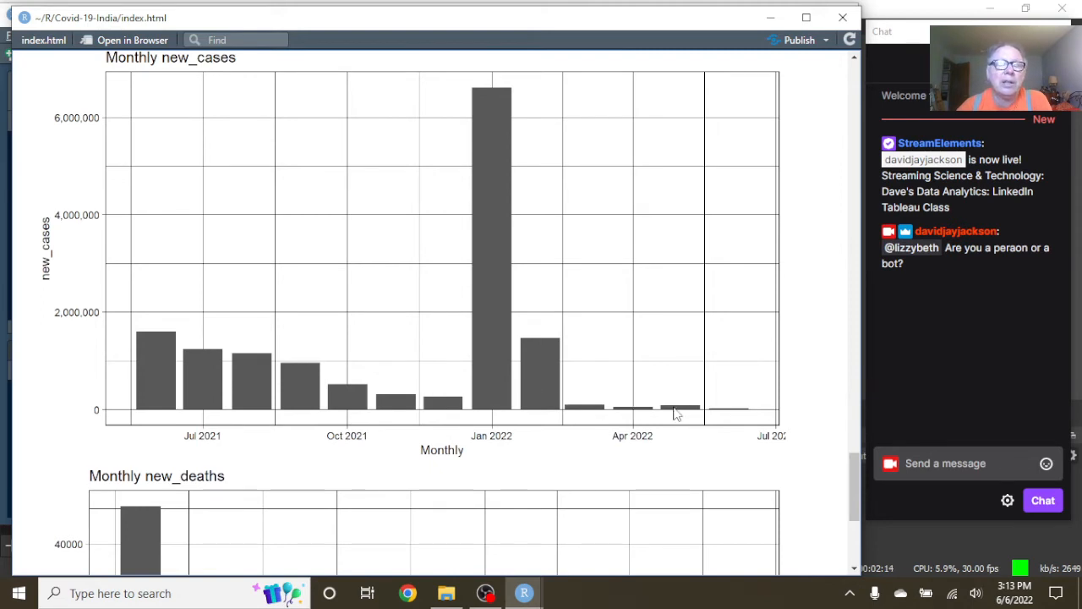
pyautogui.scroll(-3)
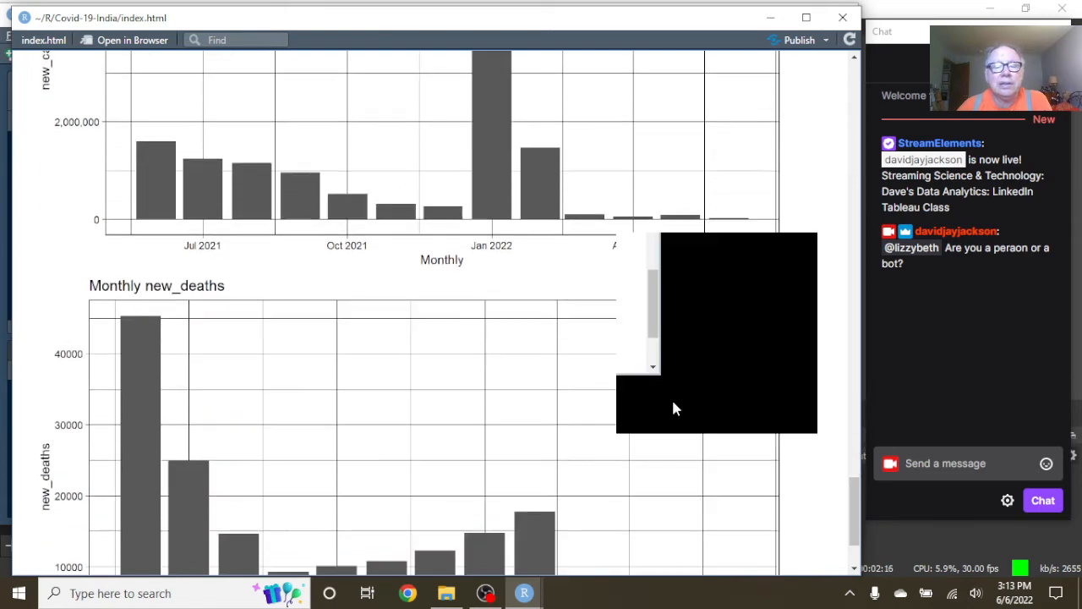
pyautogui.scroll(-3)
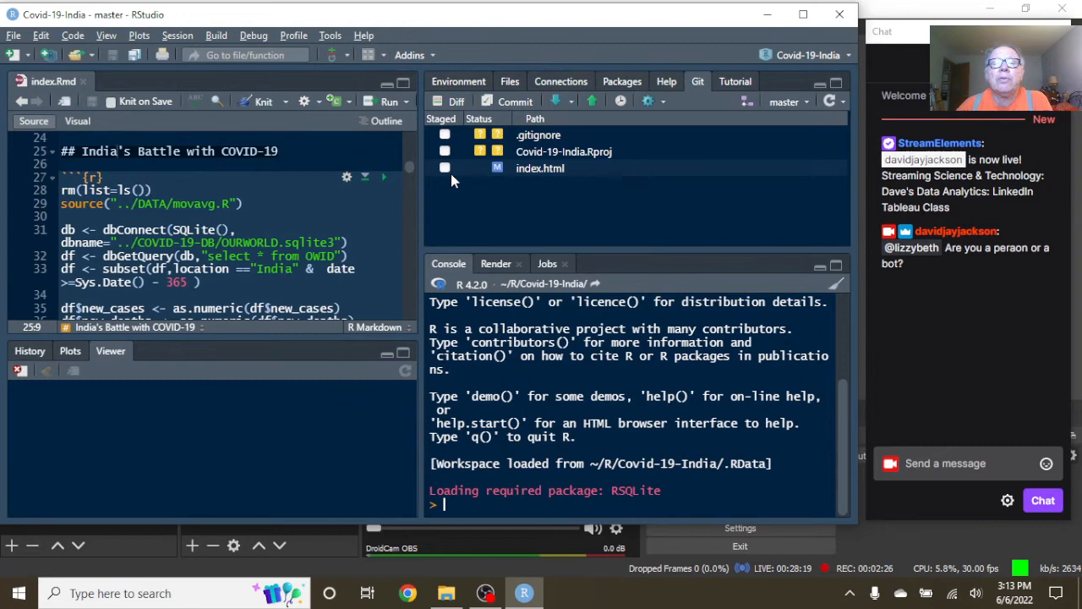
# Stage index.html and commit it with message 'Updated 2022-06-06'
pyautogui.click(445, 167)
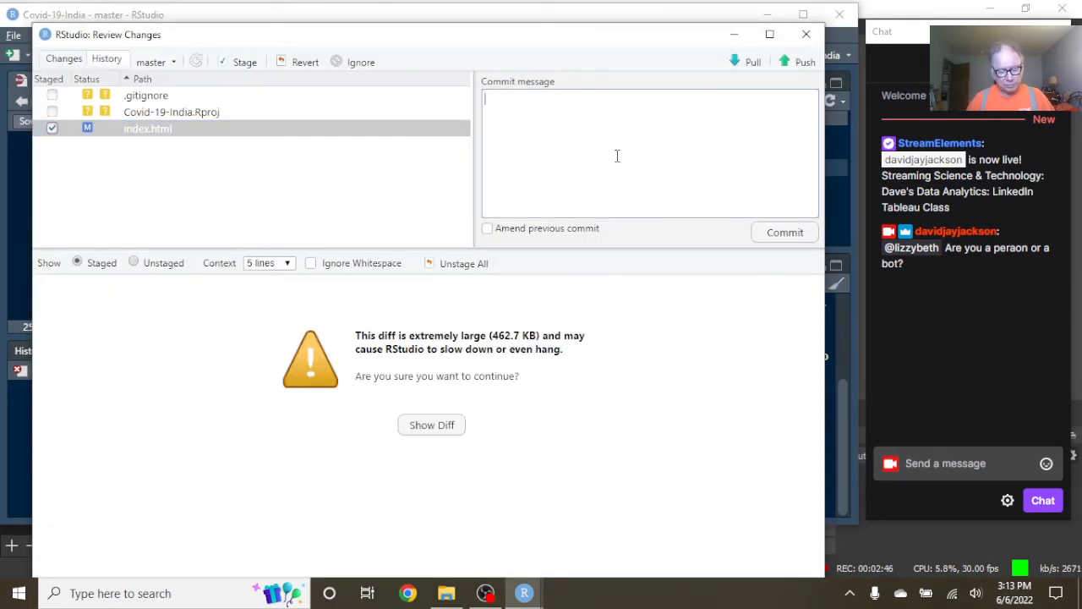
pyautogui.write('Updated')
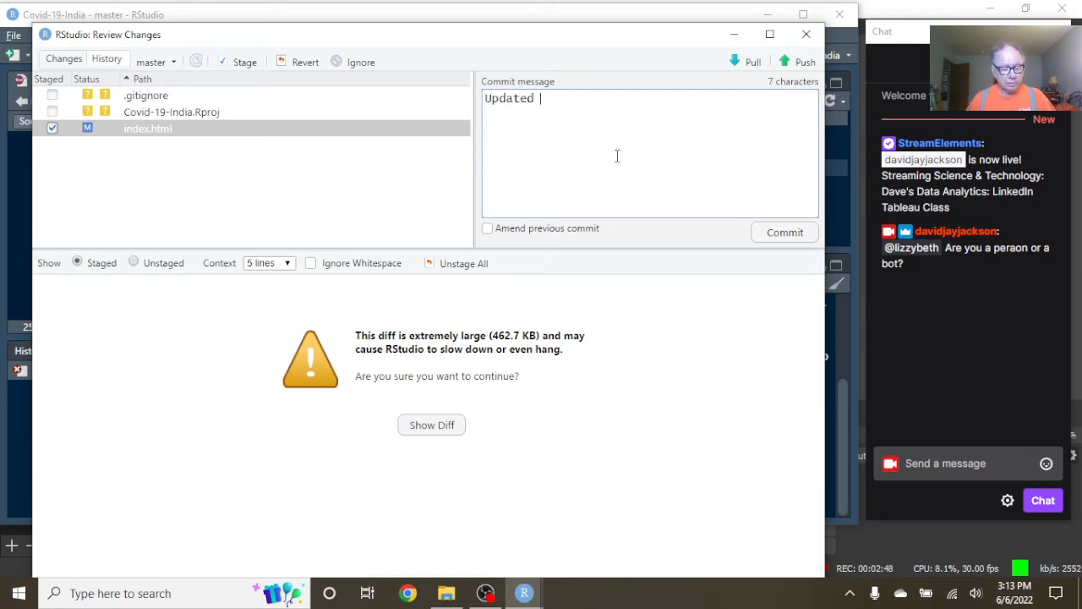
pyautogui.write('2022-06-0')
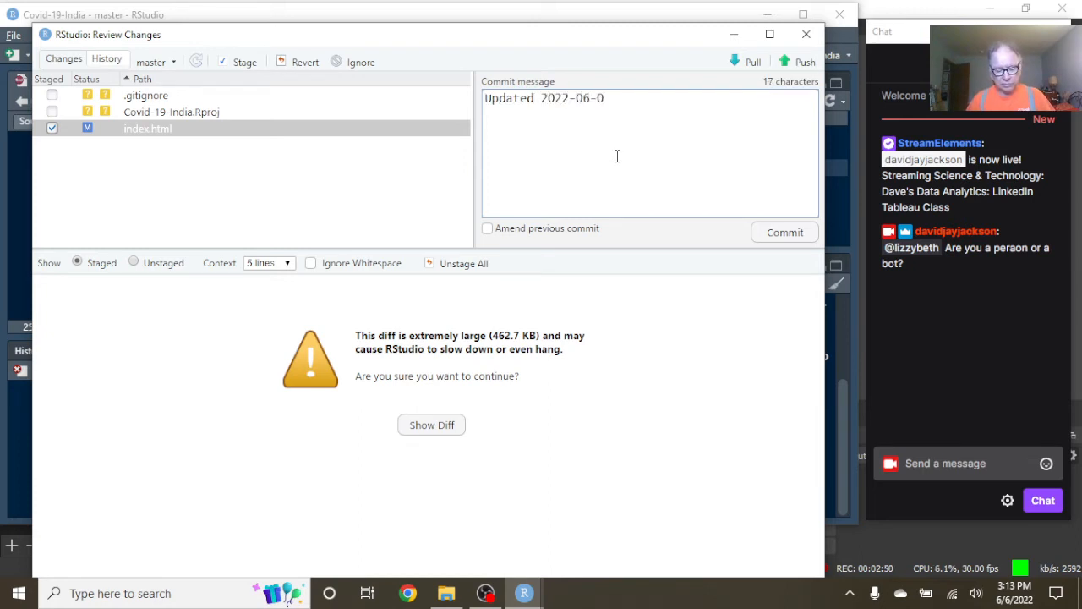
pyautogui.write('6')
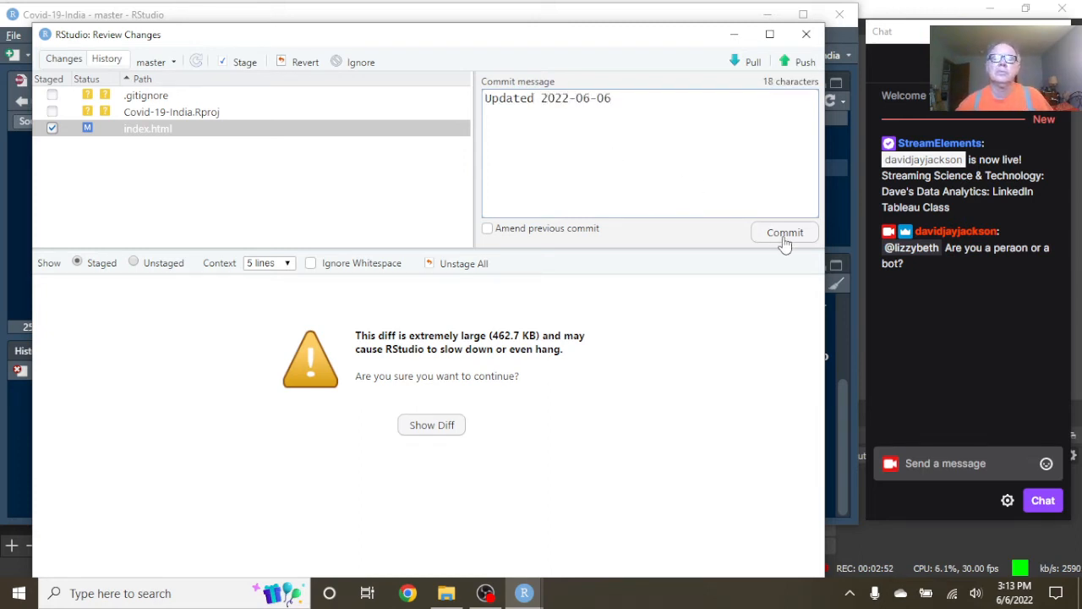
pyautogui.click(785, 233)
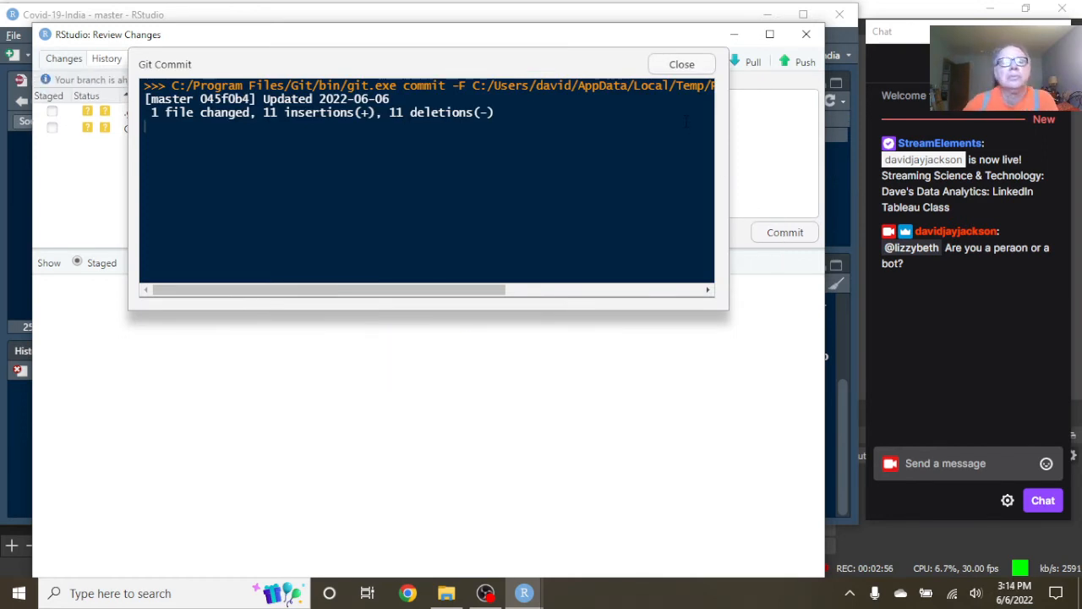
# Dismiss the commit results, push to GitHub master, and close the push output
pyautogui.click(681, 64)
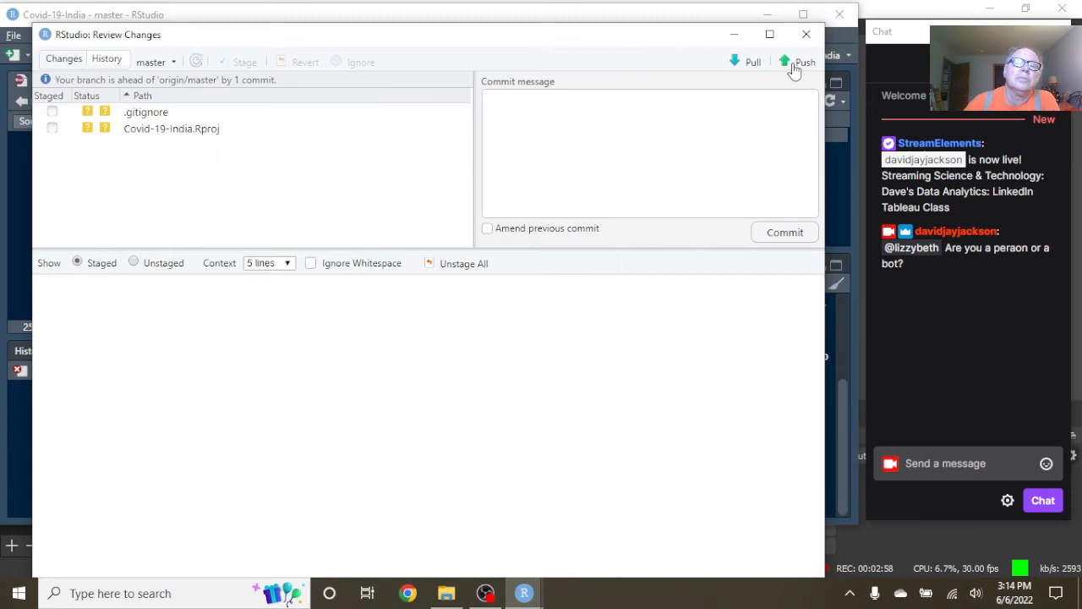
pyautogui.click(798, 62)
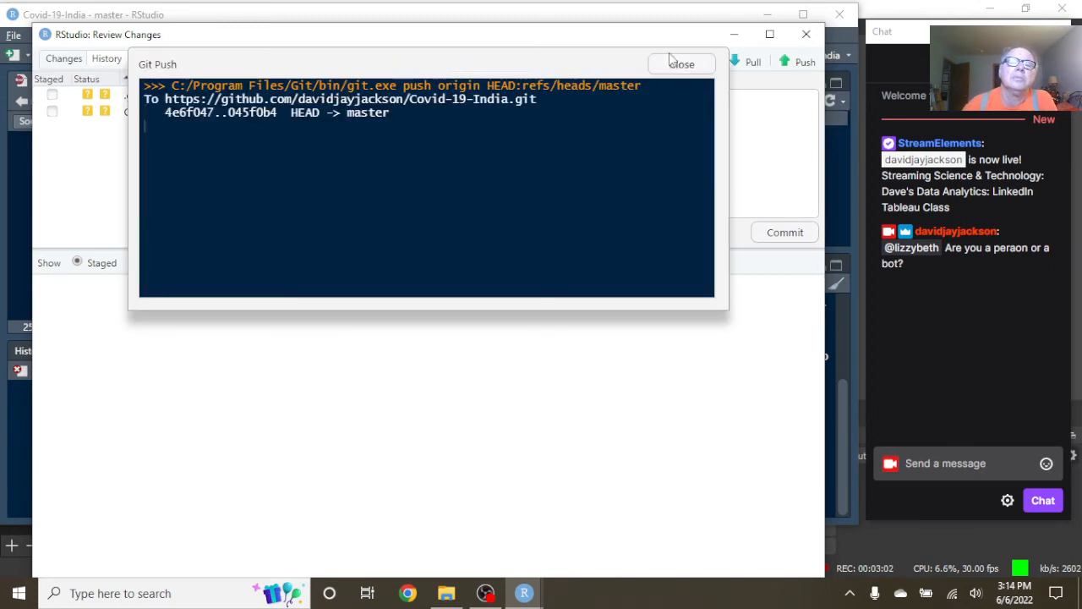
pyautogui.click(682, 64)
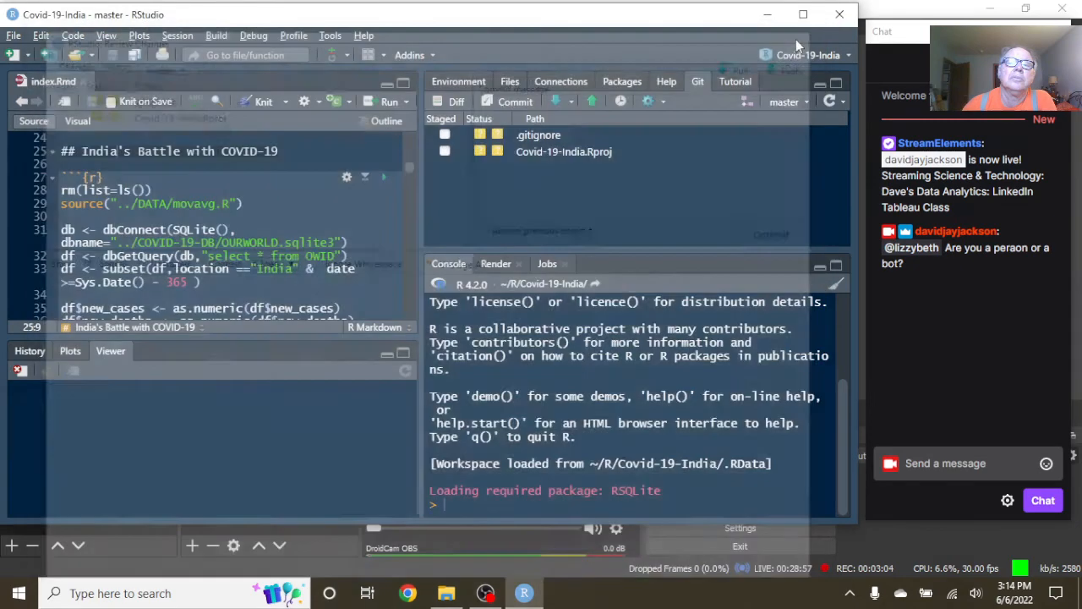